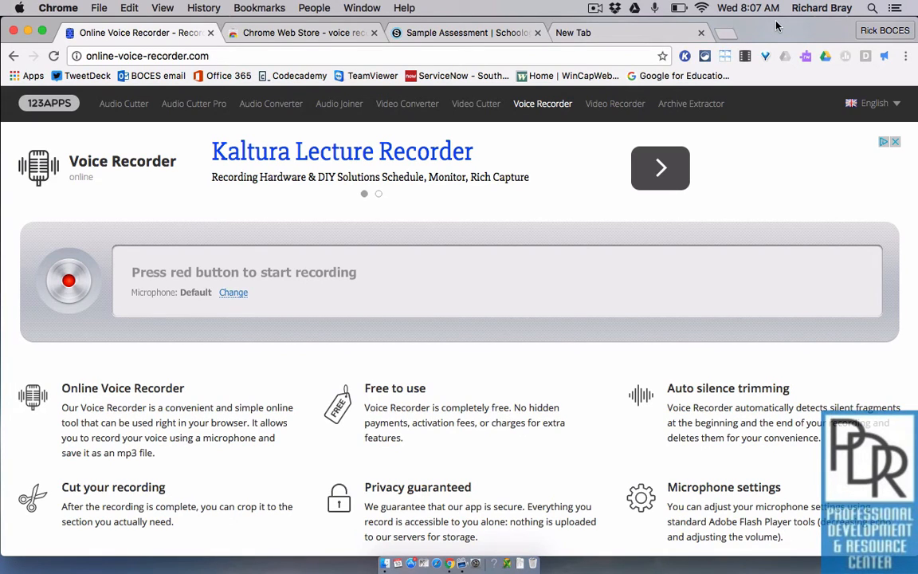
# Step: View the Chrome Web Store results for 'voice recorder', with the Voice Recorder app listed first
pyautogui.click(299, 32)
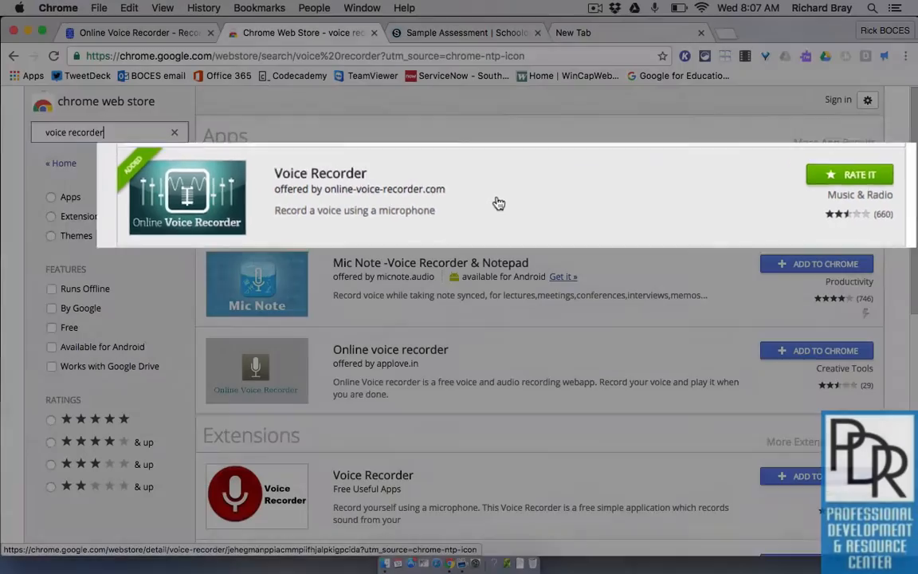
# Step: Open question 1 of the Sample Assessment for editing and begin work in its question text
pyautogui.click(465, 31)
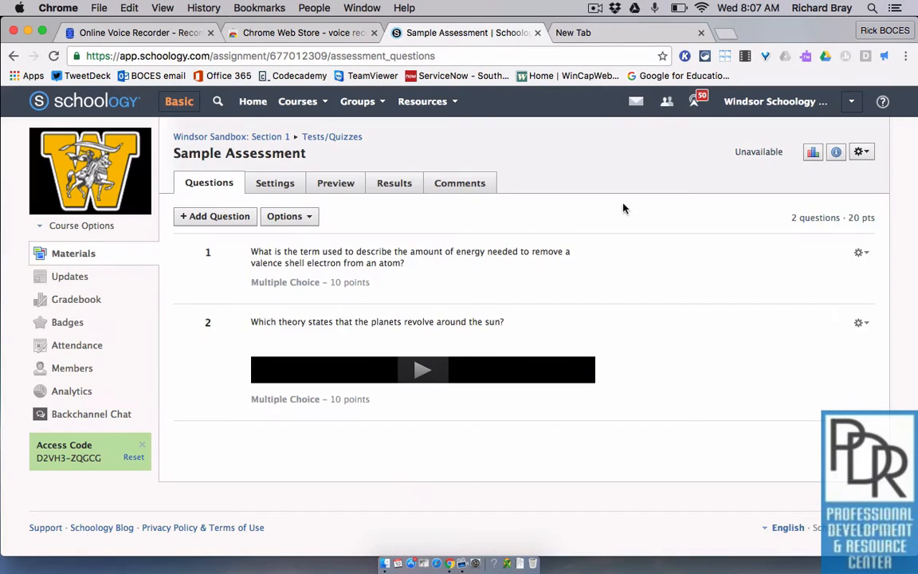
pyautogui.click(861, 252)
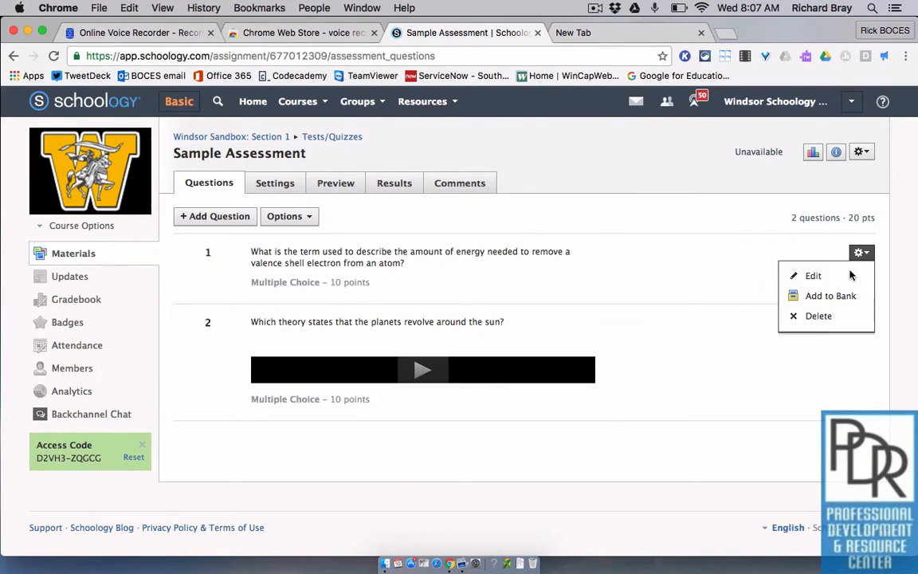
pyautogui.click(813, 274)
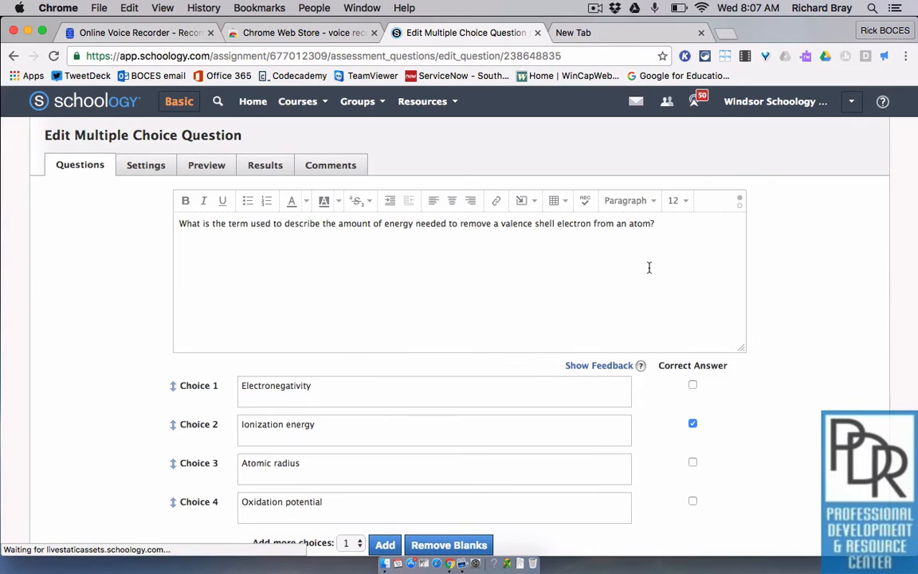
pyautogui.scroll(3)
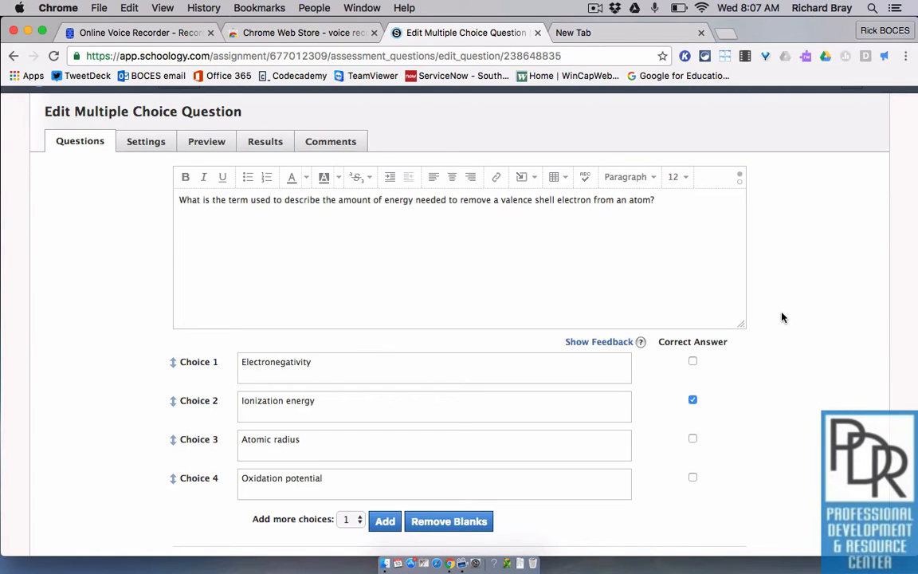
pyautogui.moveTo(701, 401)
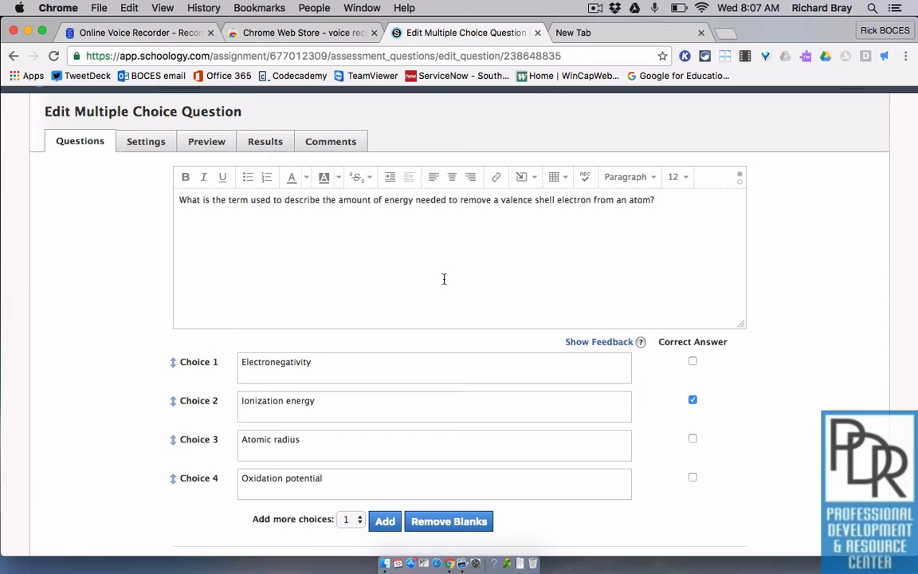
pyautogui.click(136, 32)
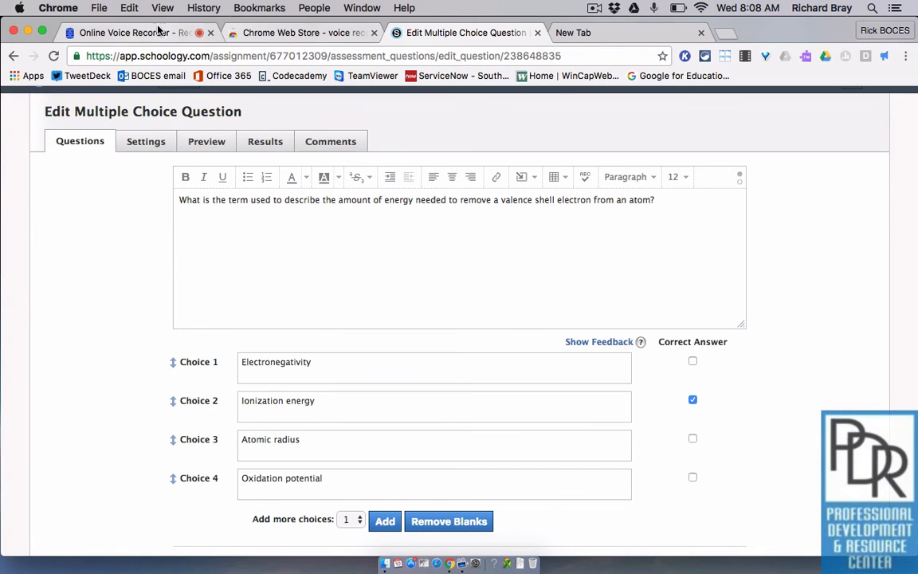
# Step: Play back the voice recording and trim the silence off its end
pyautogui.click(120, 32)
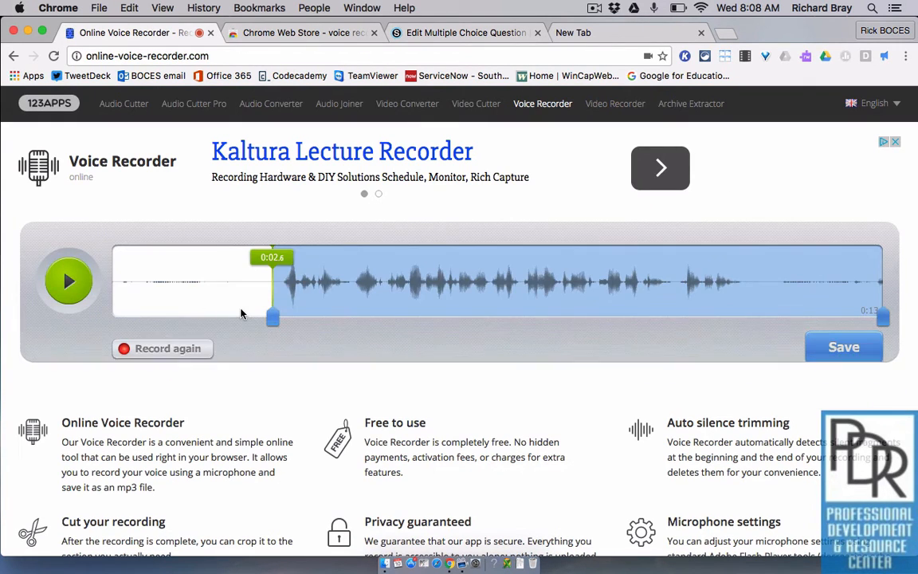
pyautogui.click(68, 280)
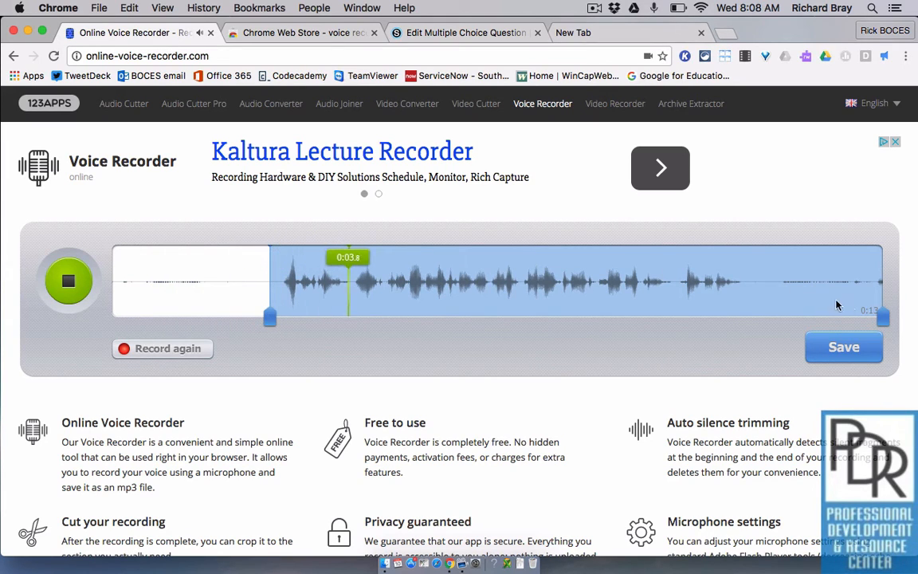
pyautogui.moveTo(879, 317); pyautogui.dragTo(771, 317)
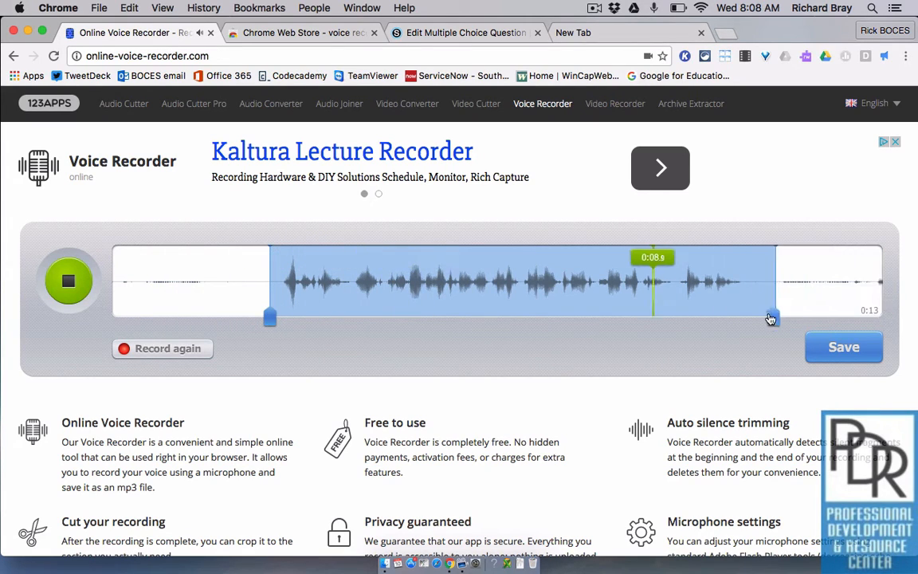
pyautogui.moveTo(771, 317); pyautogui.dragTo(748, 317)
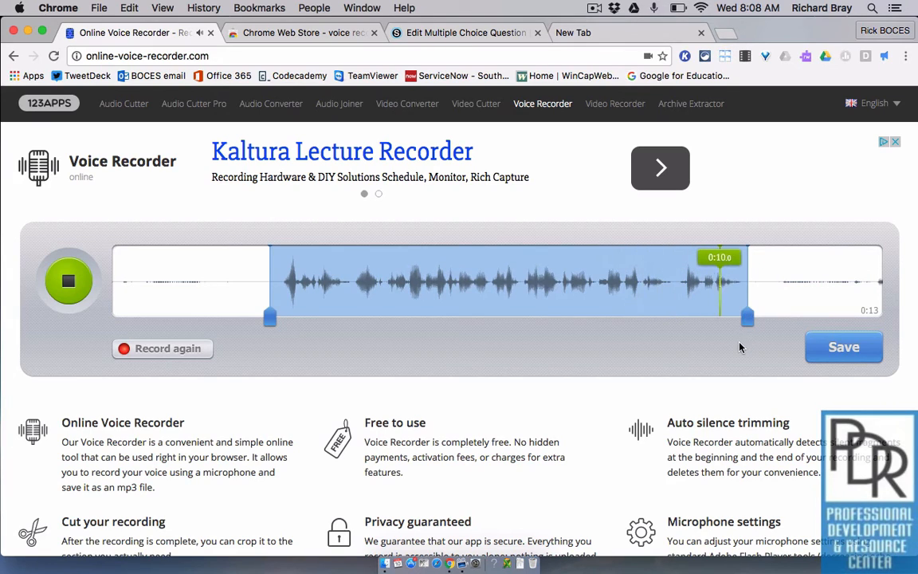
pyautogui.click(68, 281)
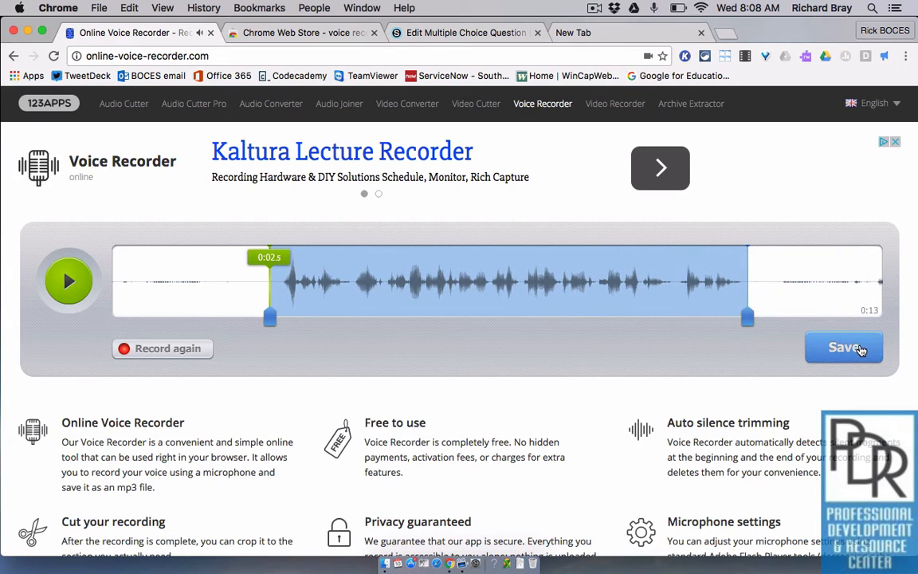
# Step: Save the trimmed recording to the Desktop as the MP3 rec_8s and reset the recorder
pyautogui.click(844, 347)
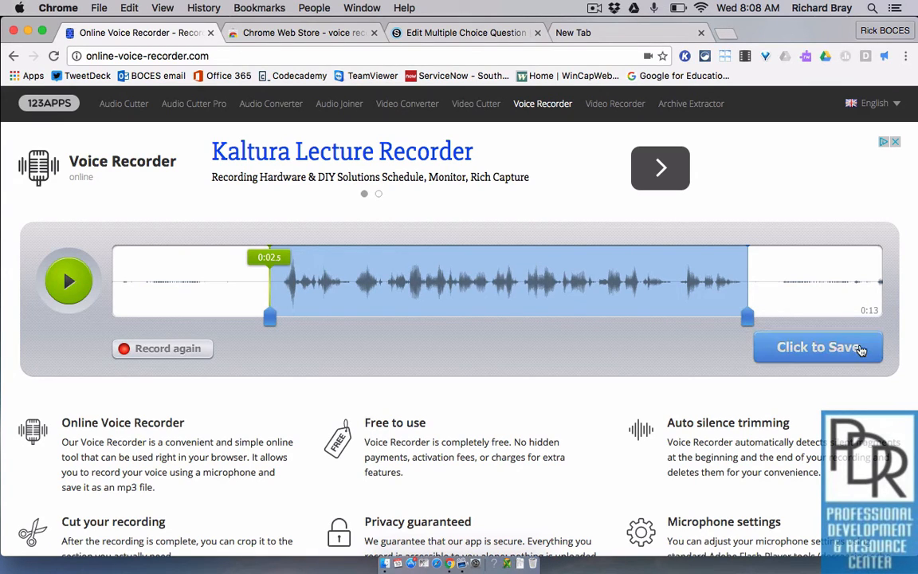
pyautogui.click(817, 347)
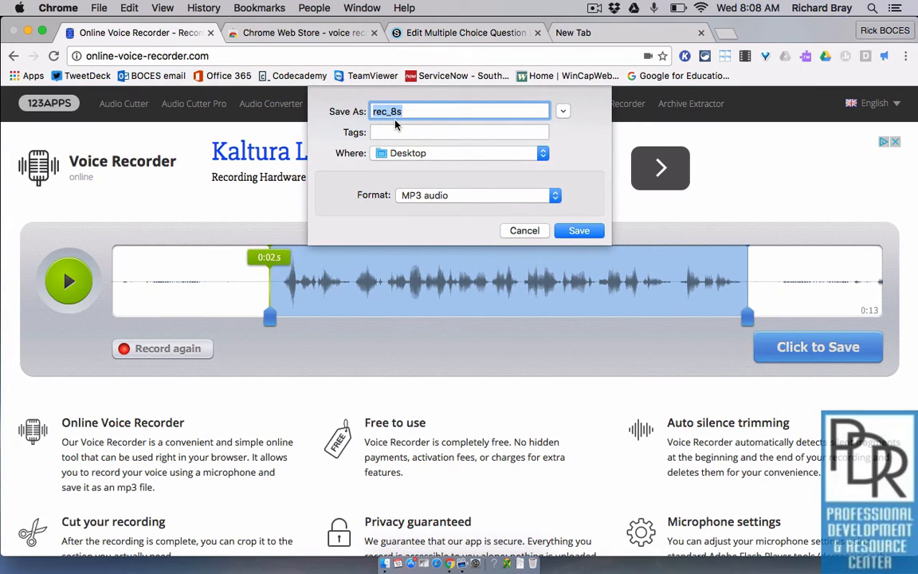
pyautogui.moveTo(526, 182)
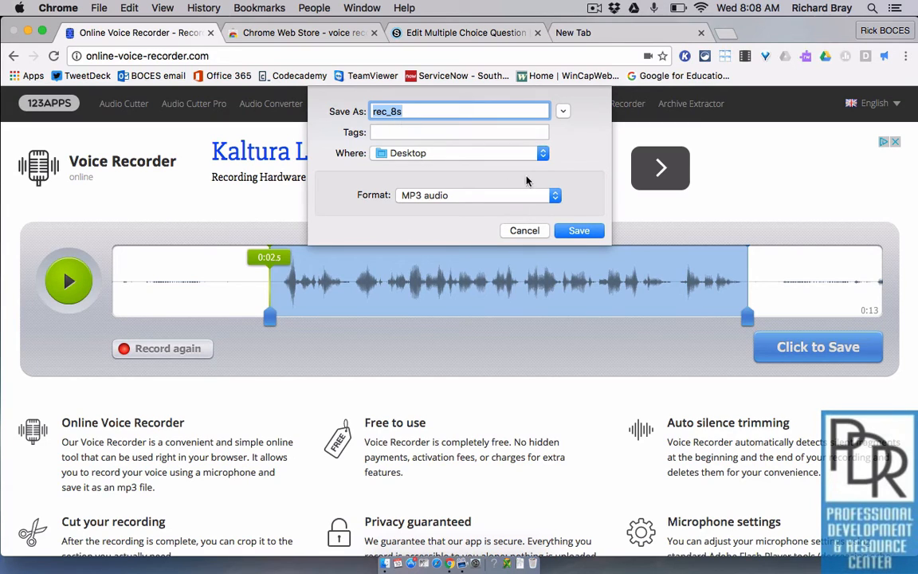
pyautogui.click(578, 230)
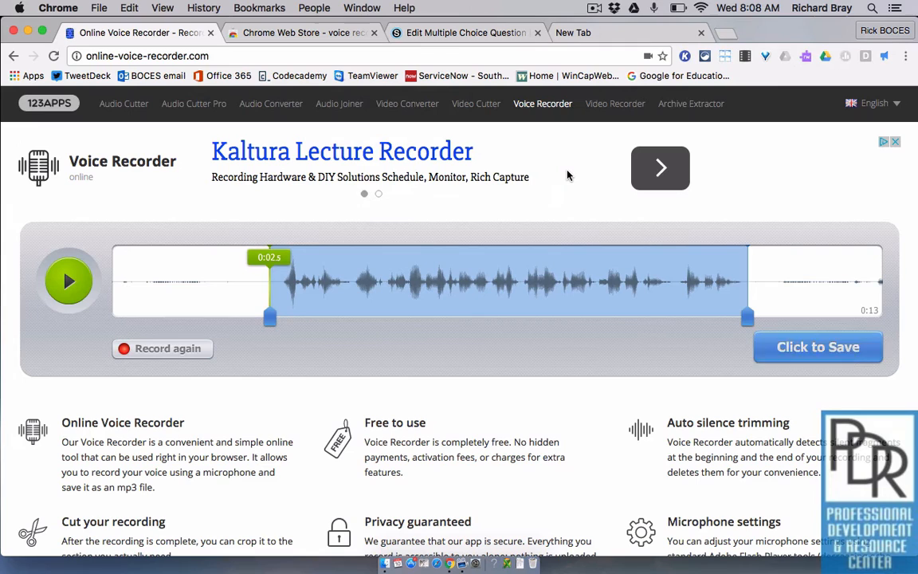
pyautogui.click(818, 346)
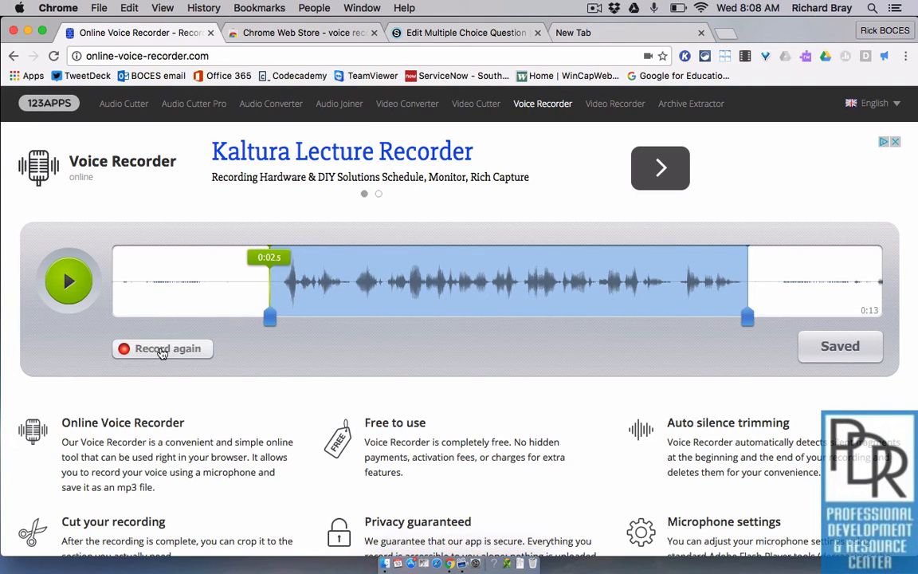
pyautogui.click(162, 347)
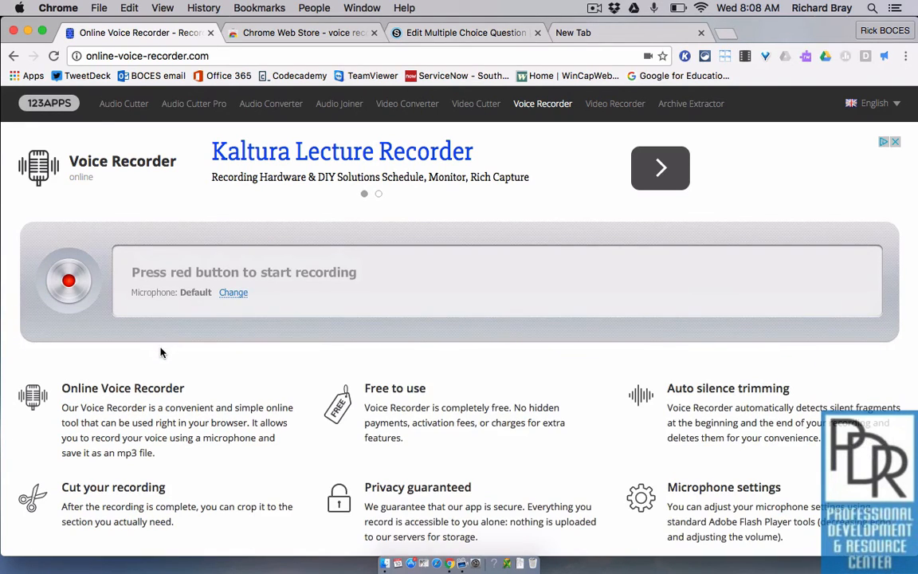
pyautogui.click(465, 32)
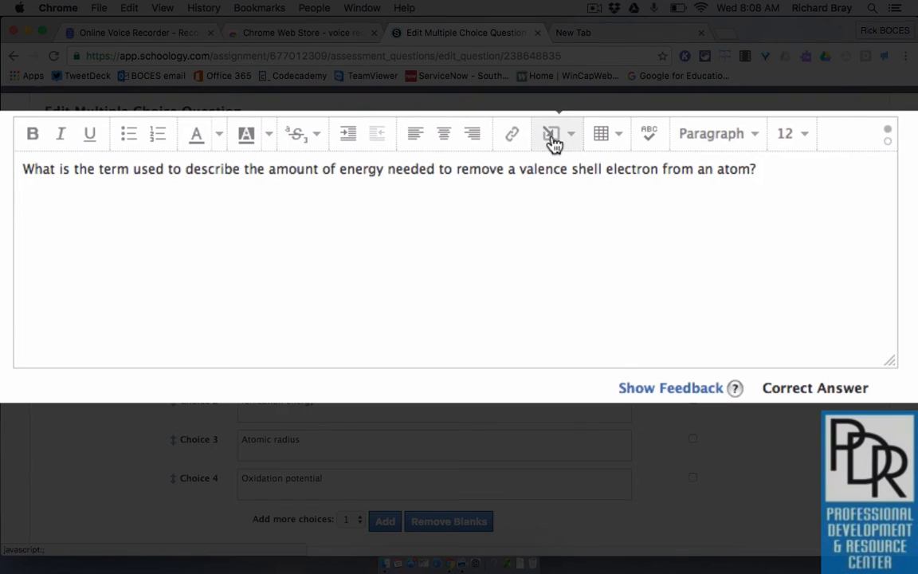
# Step: Embed rec_8s.mp3 below the question text via Image/Media and Attach File
pyautogui.click(551, 133)
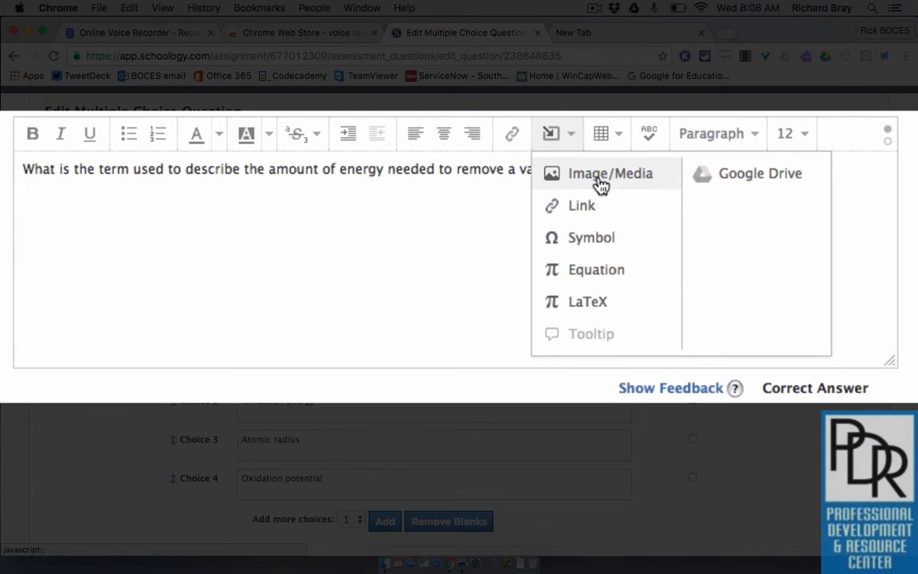
pyautogui.click(609, 172)
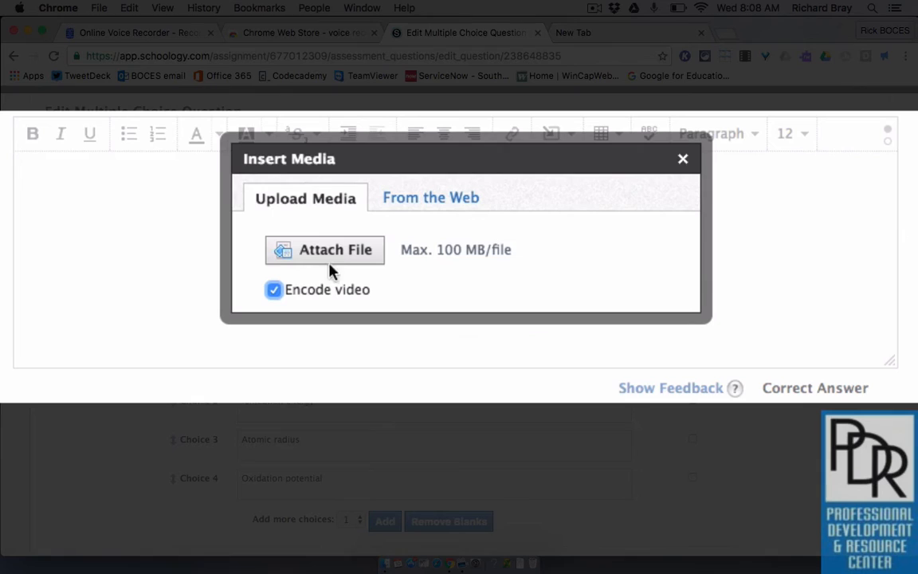
pyautogui.click(325, 249)
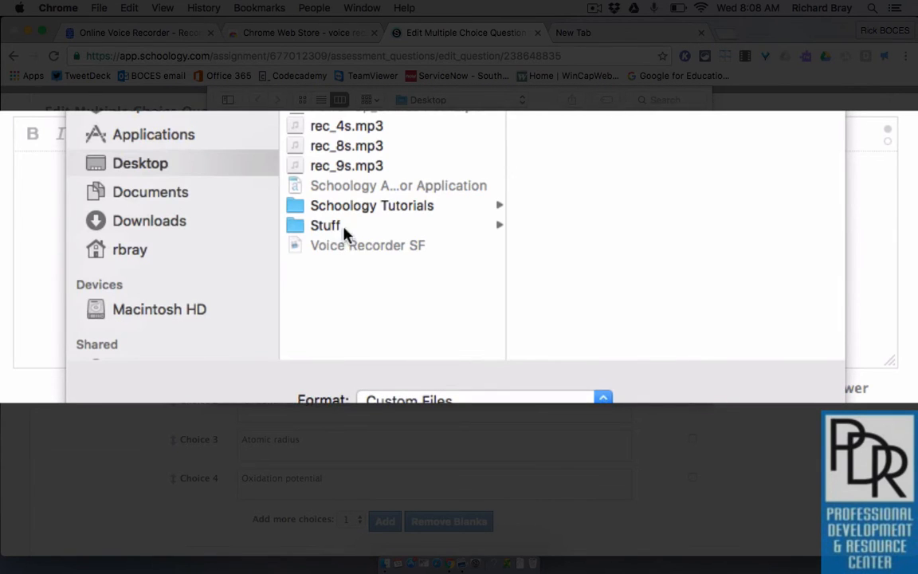
pyautogui.click(346, 145)
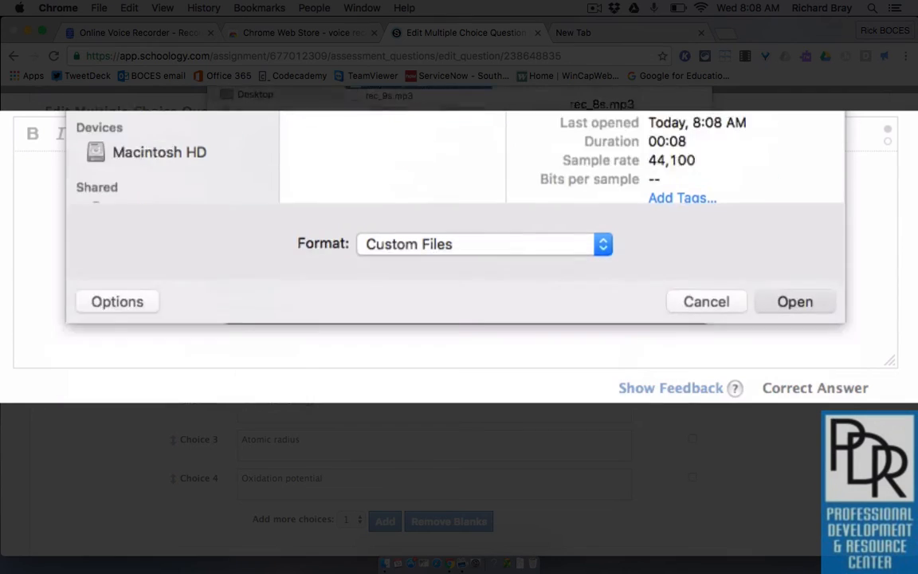
pyautogui.click(706, 301)
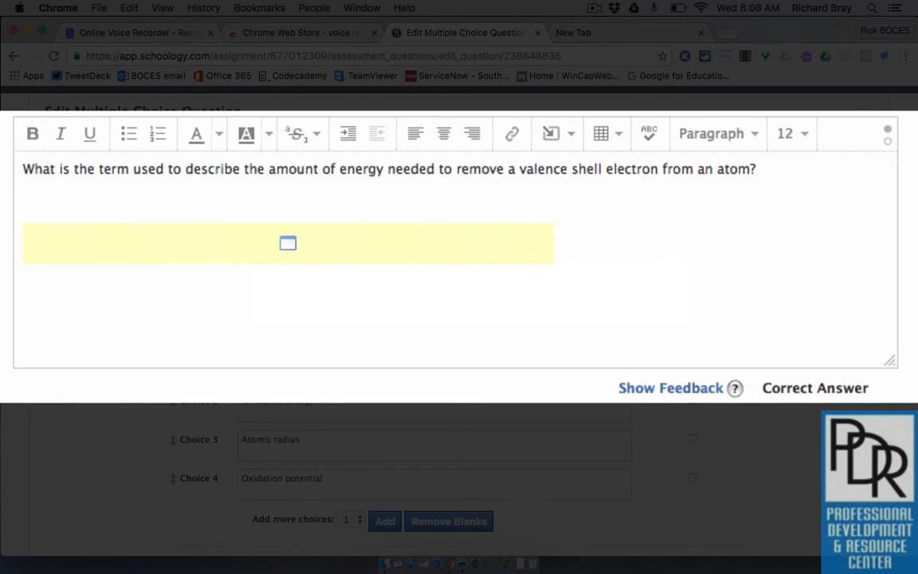
pyautogui.scroll(3)
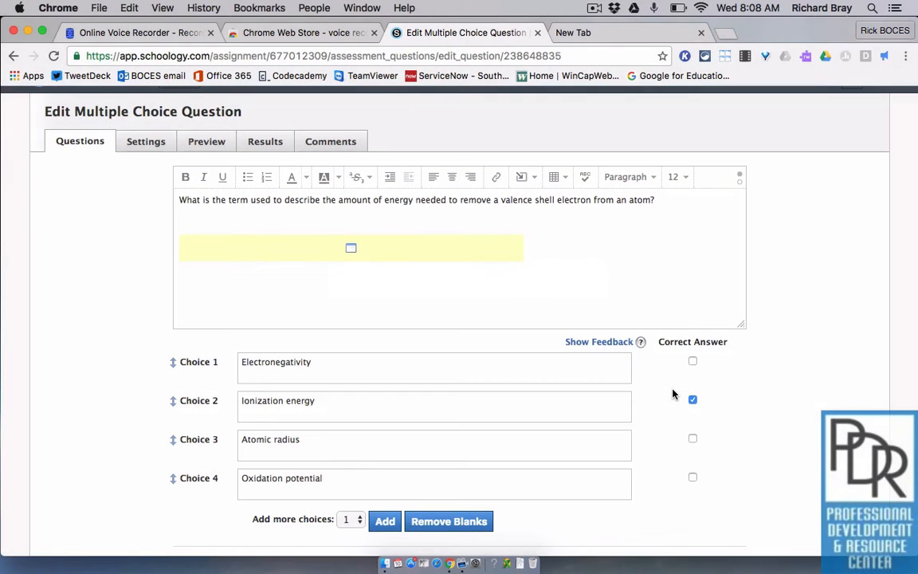
pyautogui.scroll(-3)
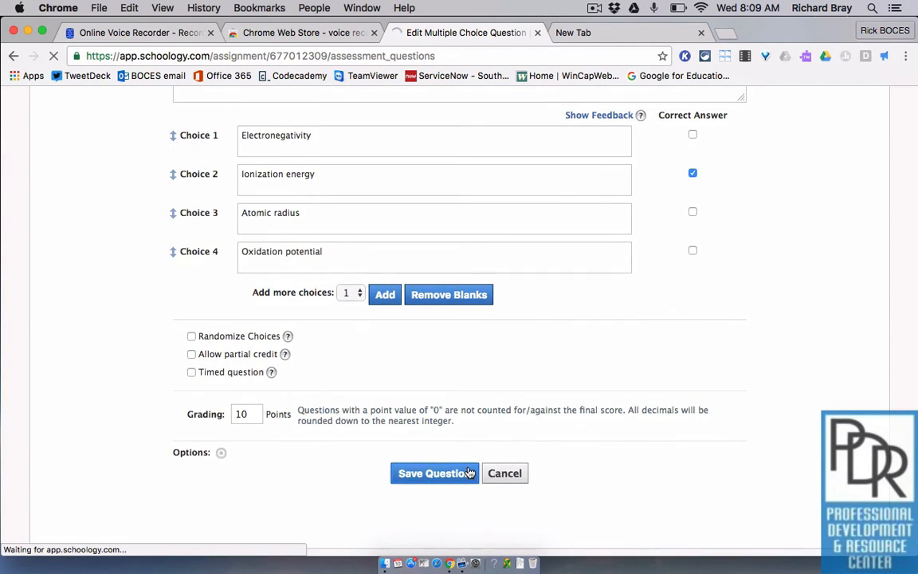
# Step: Save the edited question, leaving question 1's audio converting in the list
pyautogui.click(434, 472)
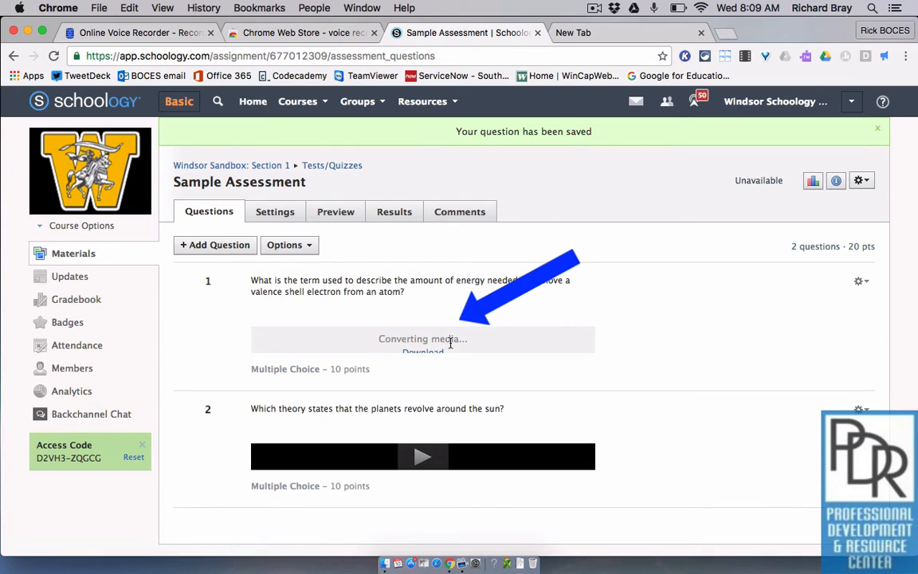
pyautogui.moveTo(564, 368)
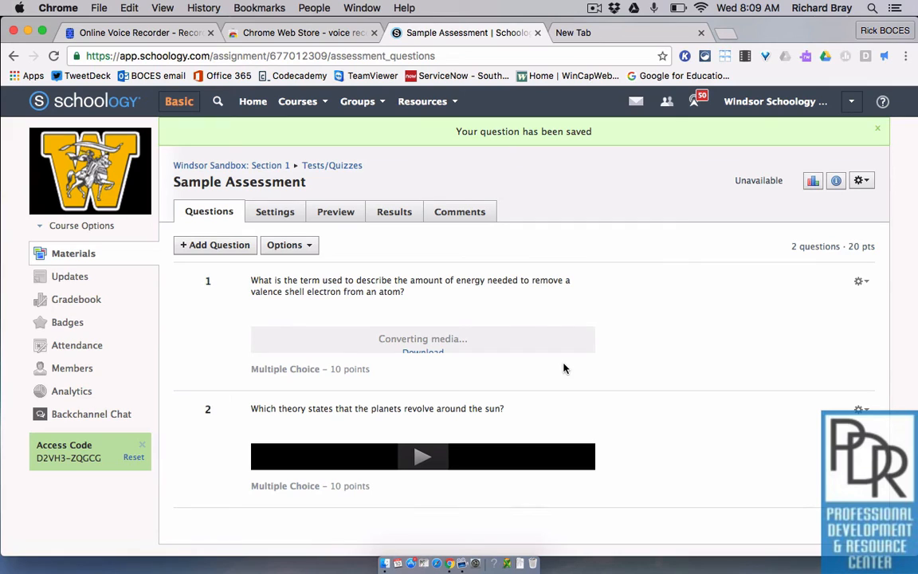
pyautogui.moveTo(422, 455)
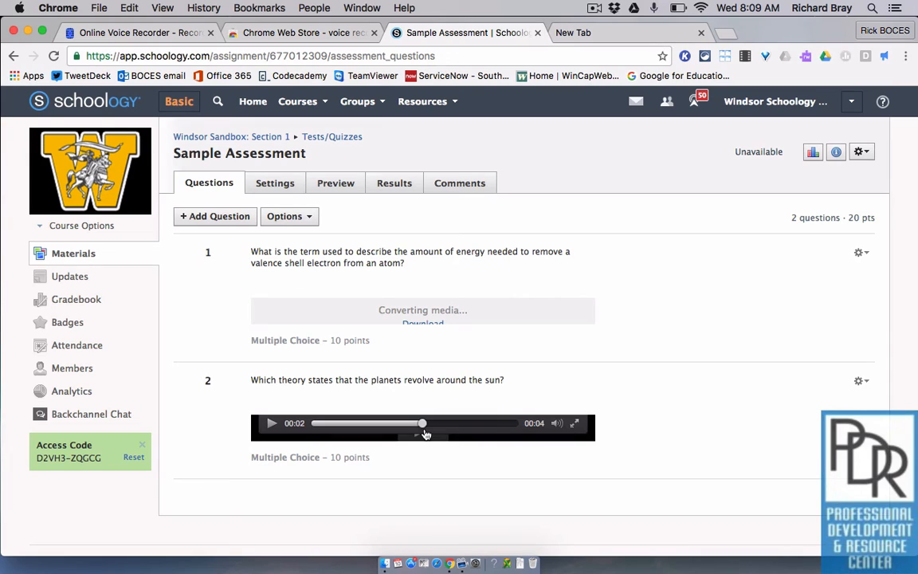
pyautogui.moveTo(384, 290)
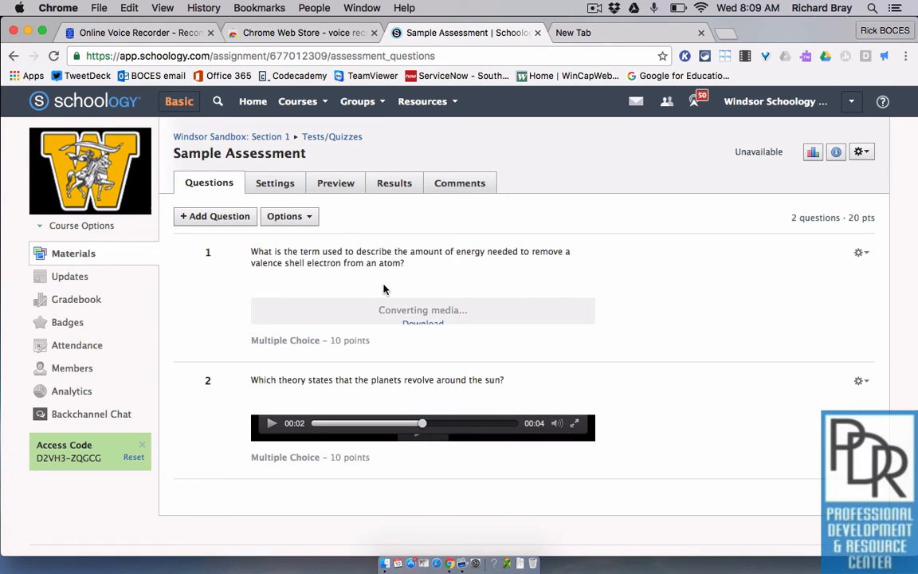